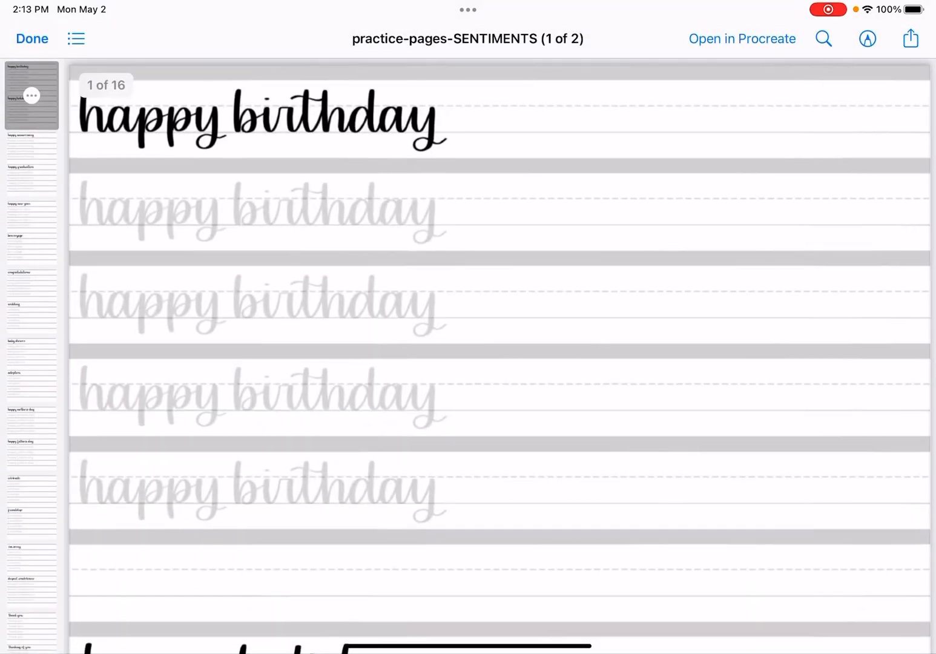
Send the practice-pages PDF to Procreate and import it as separate pages
scroll(down, 3)
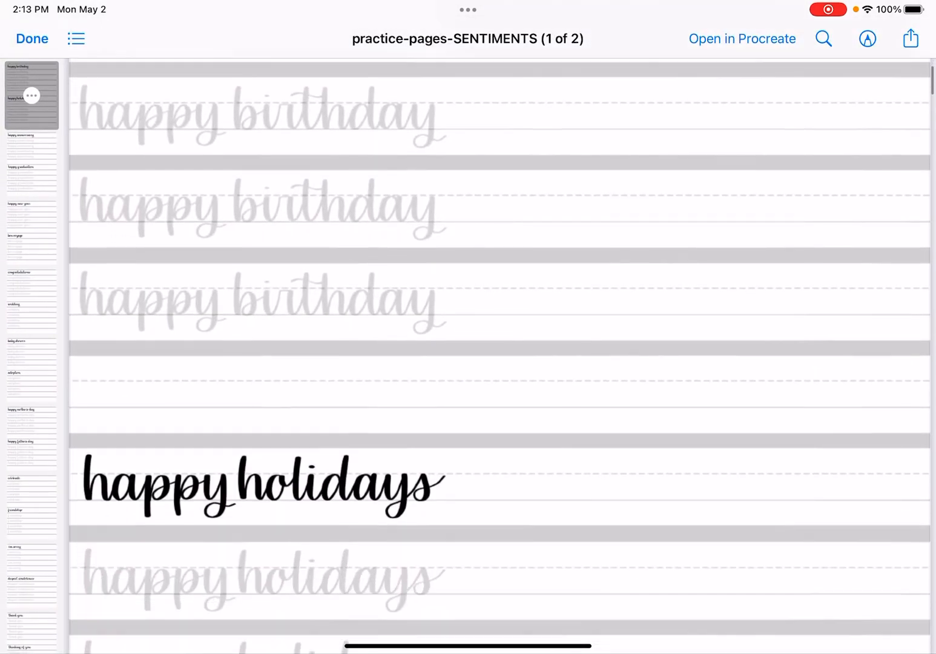
scroll(up, 3)
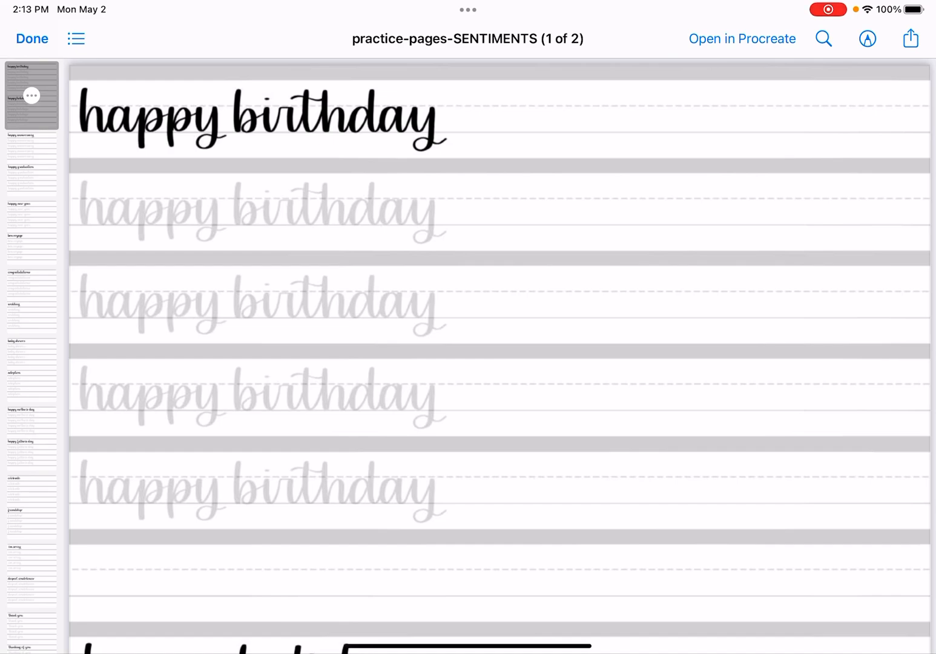
click(31, 39)
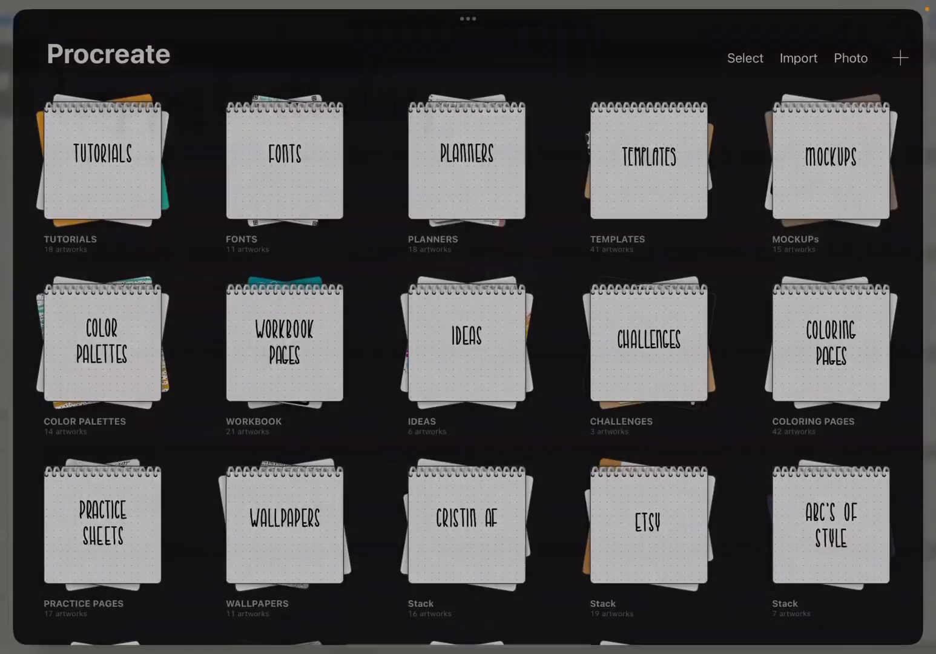
click(798, 58)
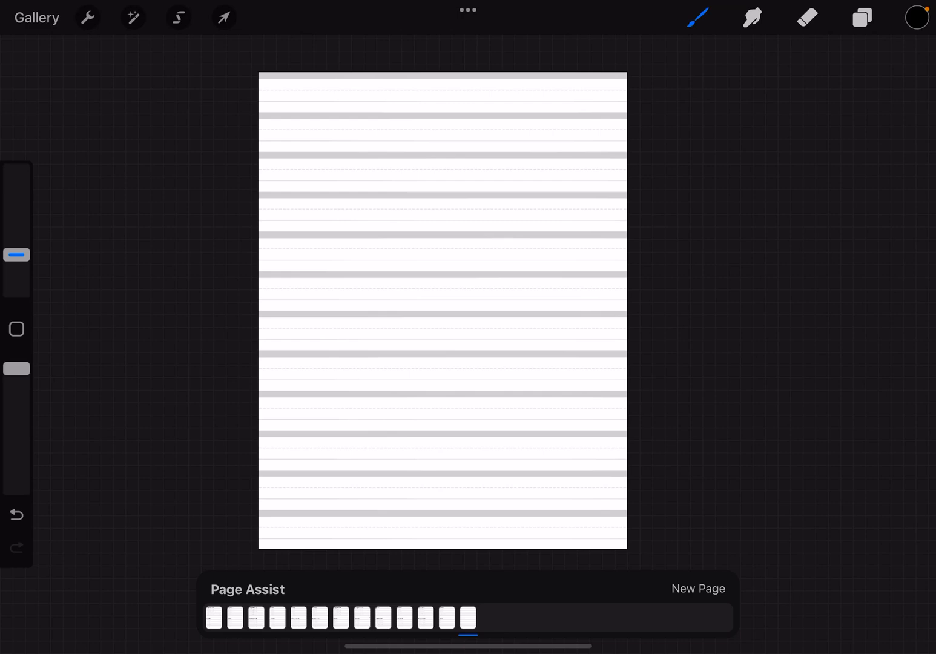
click(87, 17)
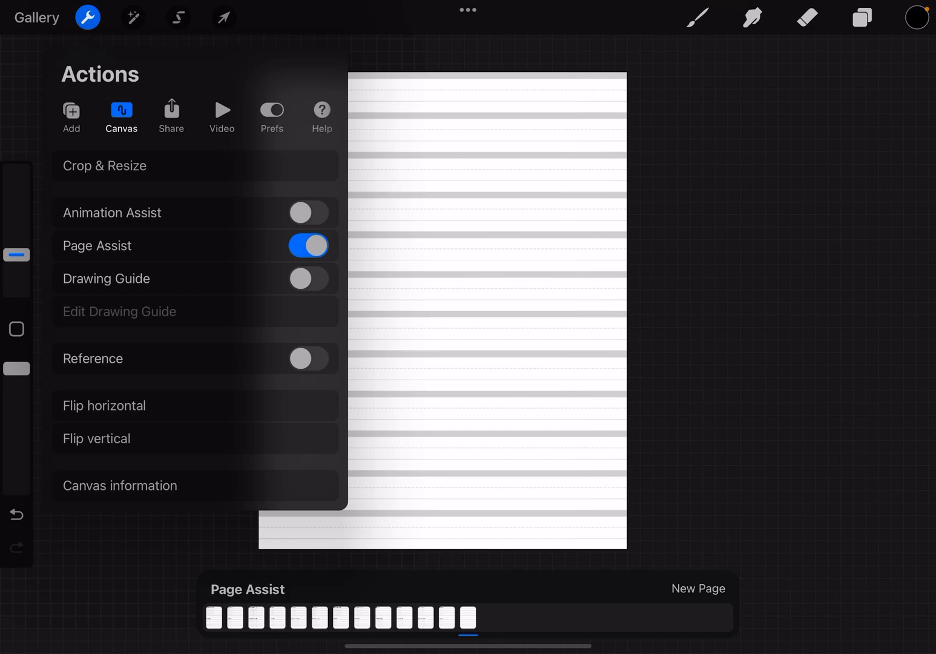
click(308, 245)
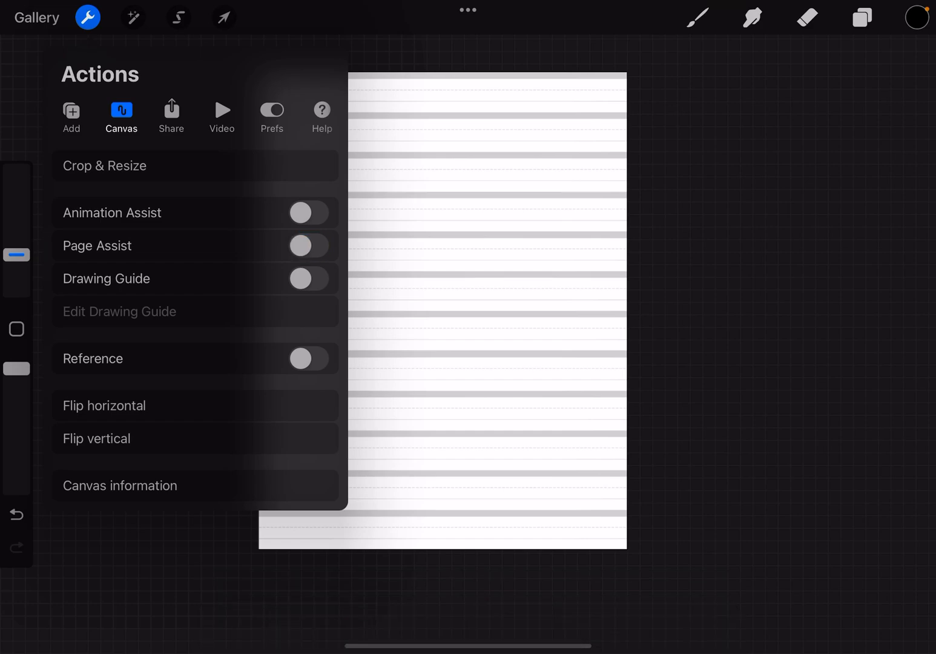
click(87, 17)
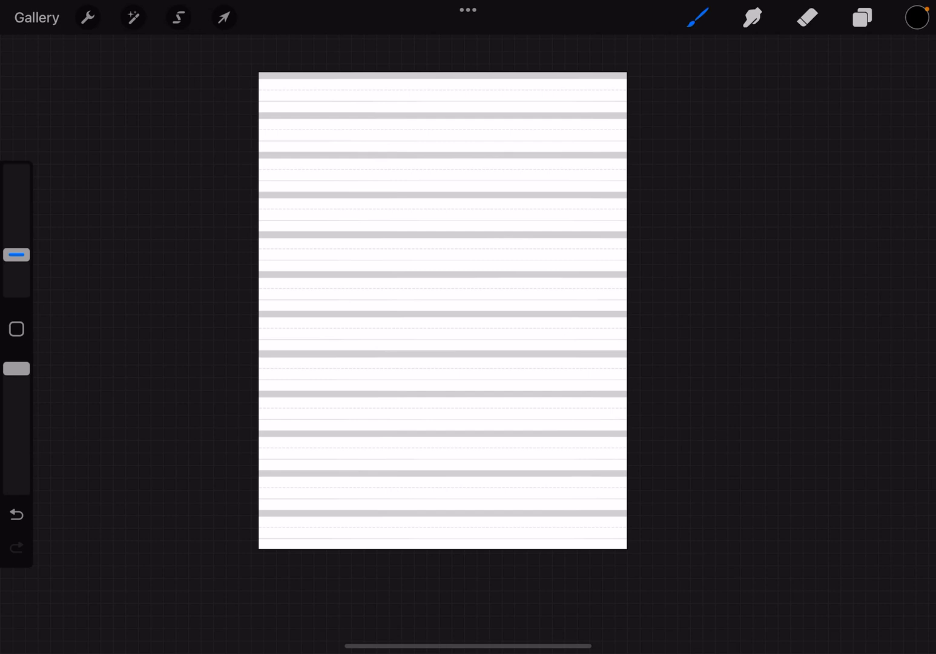
click(862, 17)
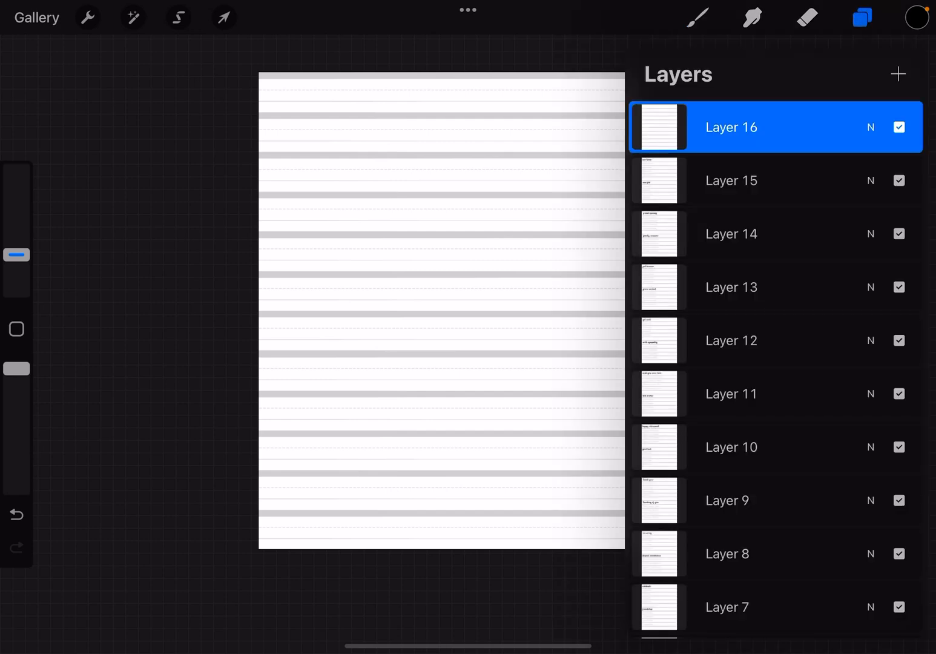
scroll(down, 3)
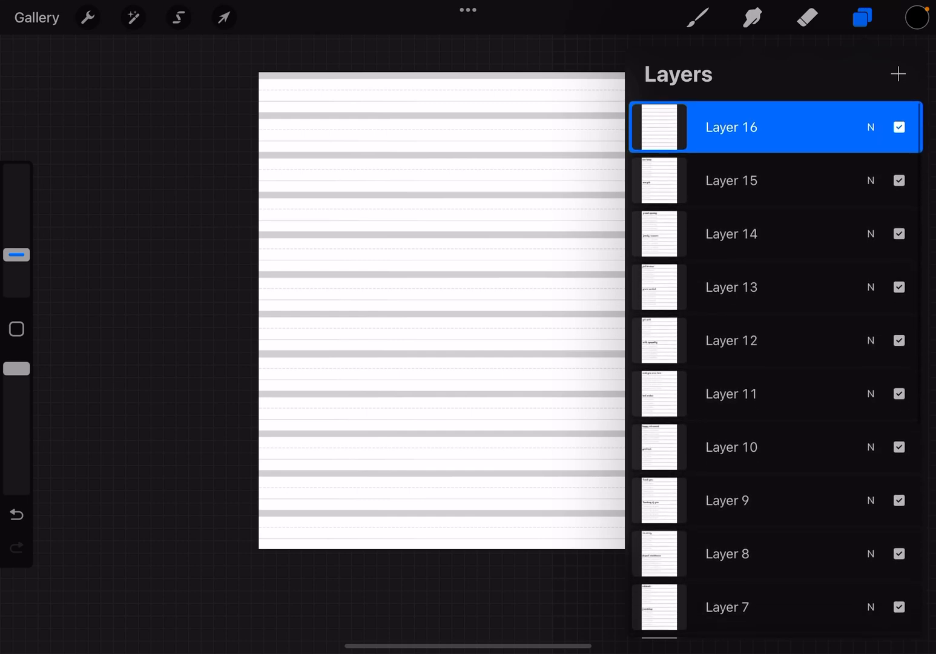
click(88, 17)
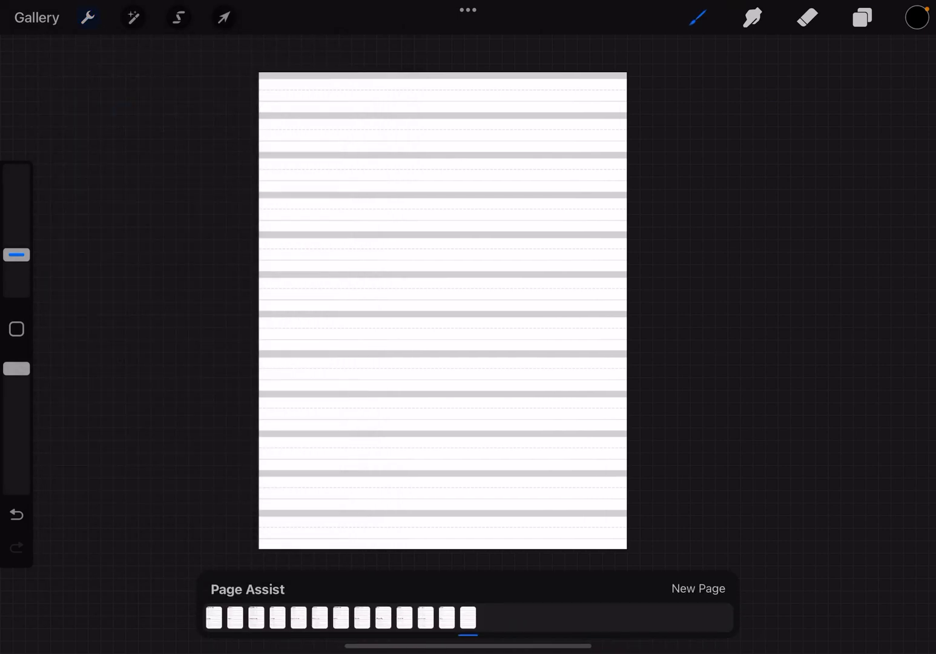
Go to page one and trace a test letter h over the first grey happy holidays guide
drag(442, 302, 400, 296)
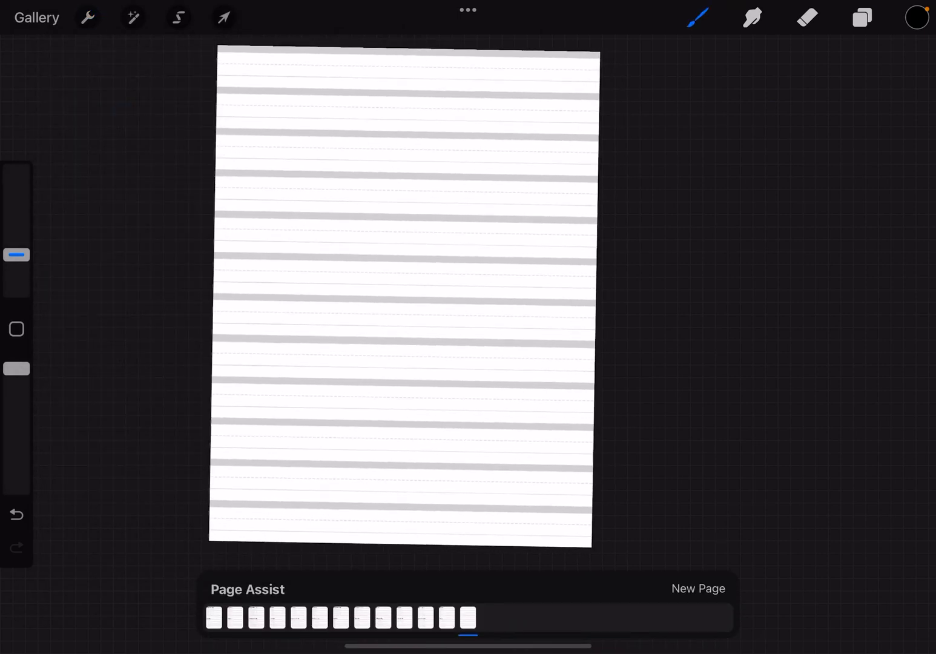
click(862, 17)
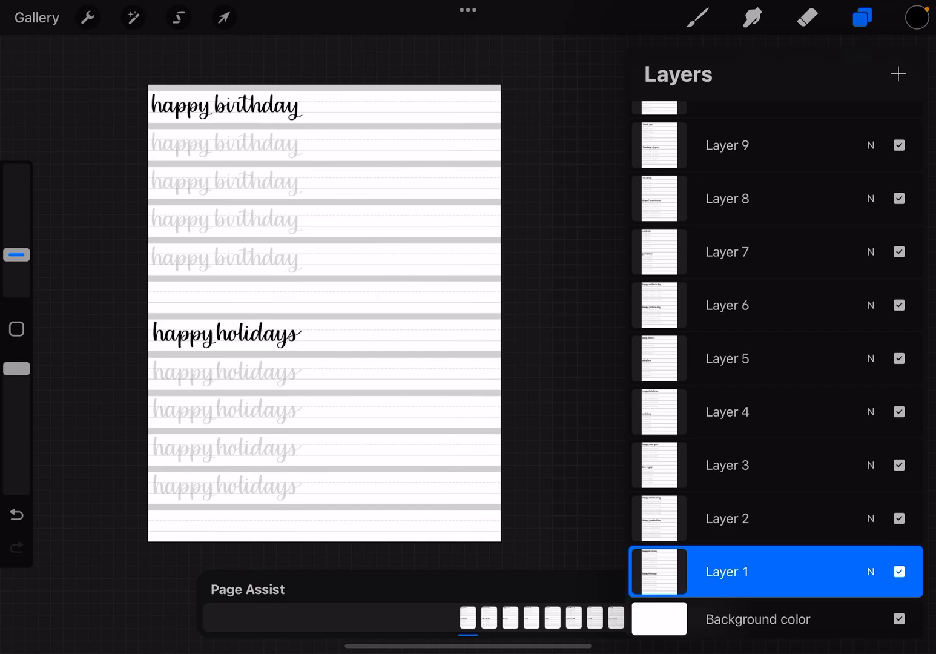
click(726, 518)
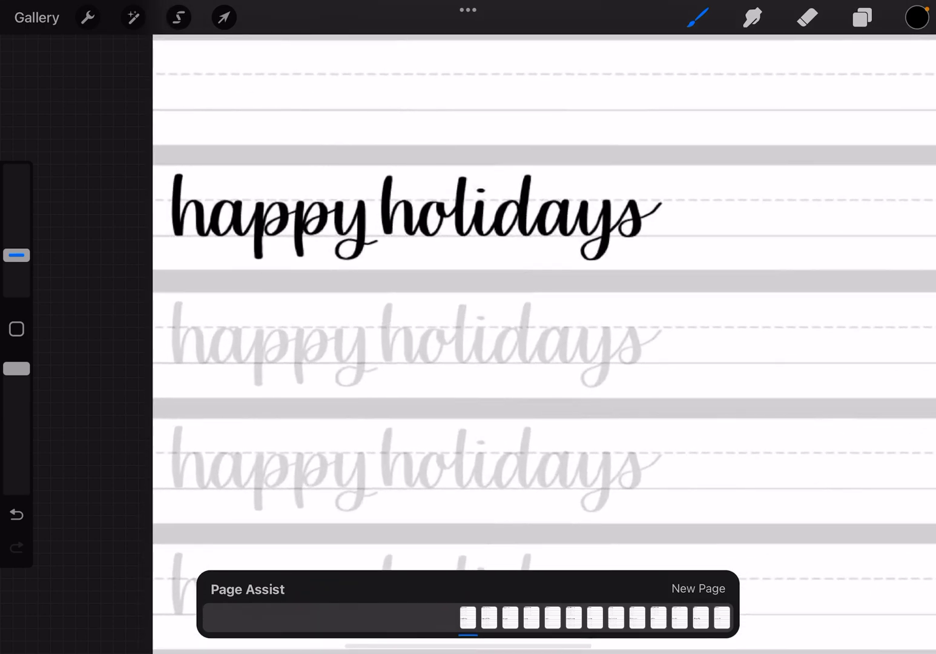
drag(176, 303, 206, 370)
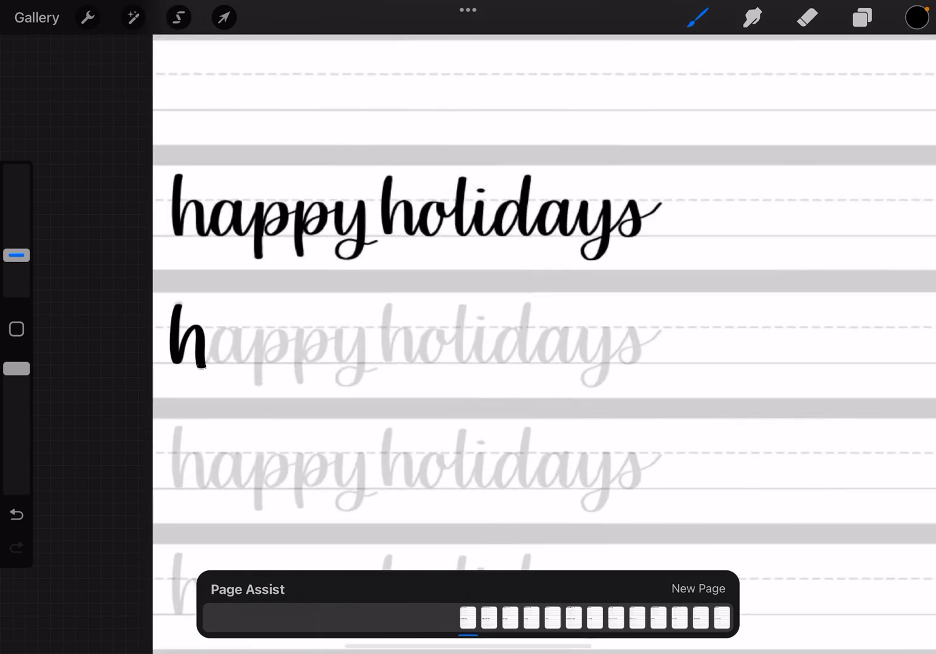
click(862, 17)
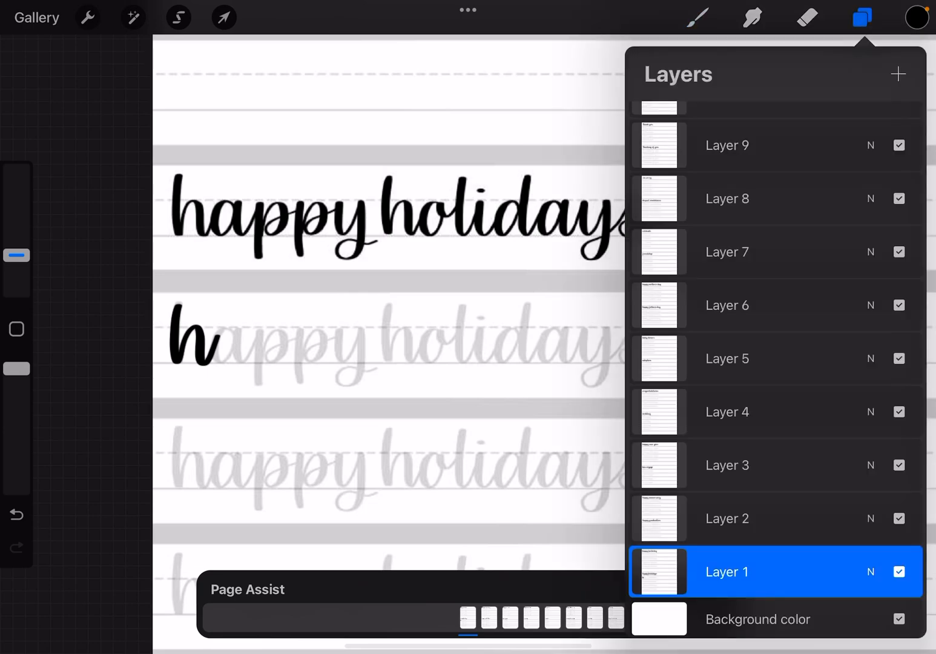
Undo the test h, add a blank layer above page one and group the two layers
click(862, 17)
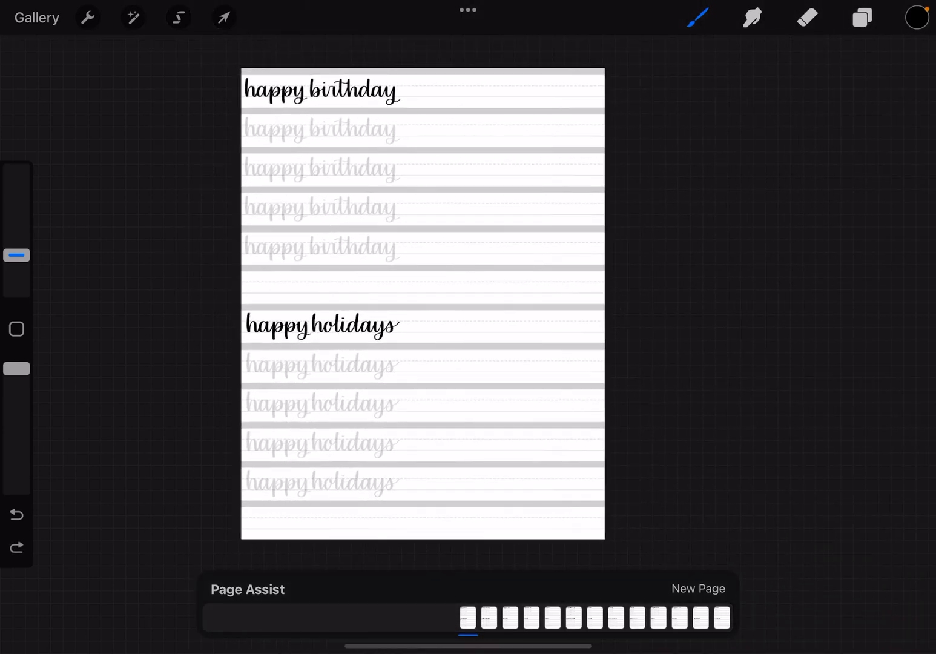
click(862, 17)
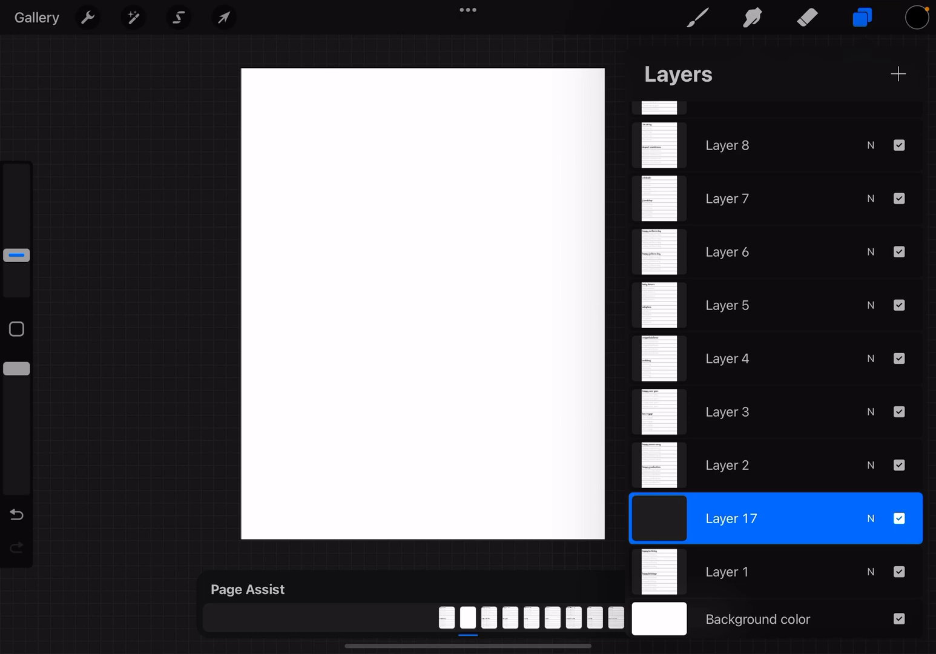
scroll(down, 3)
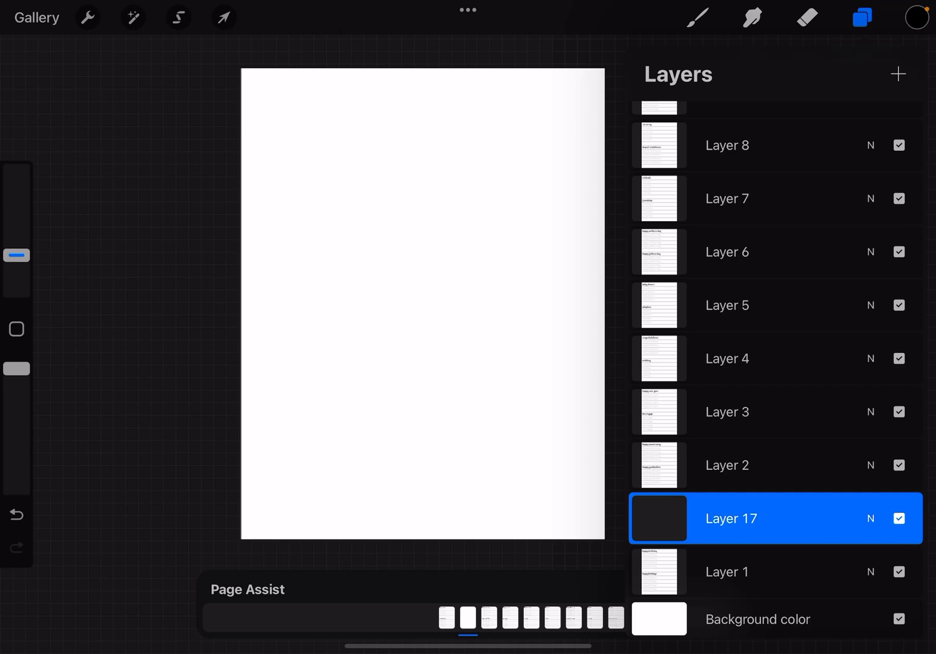
click(726, 571)
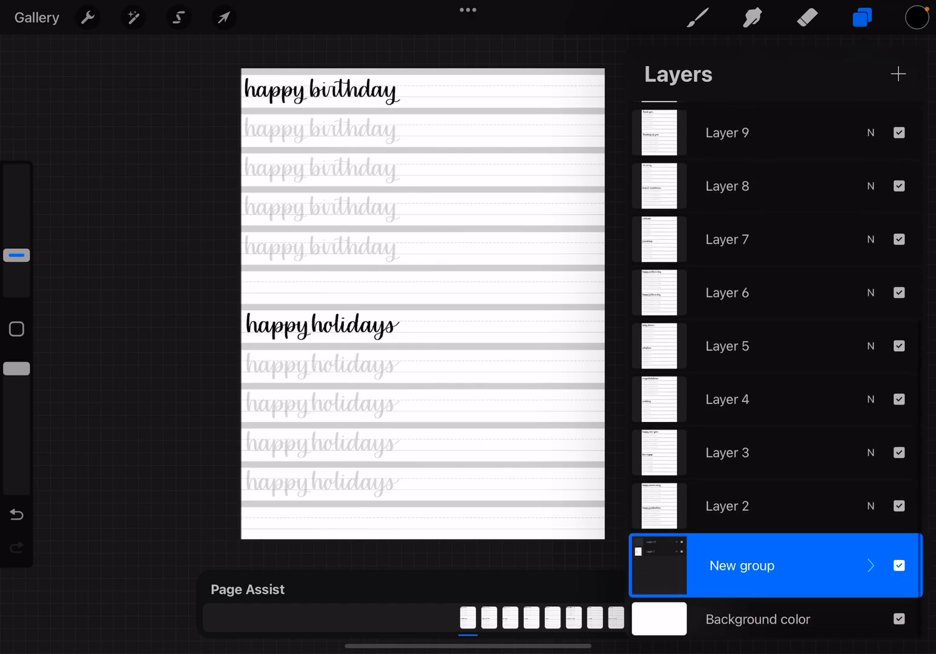
Expand the new group, select the blank lettering layer and trace a test h on it
click(870, 565)
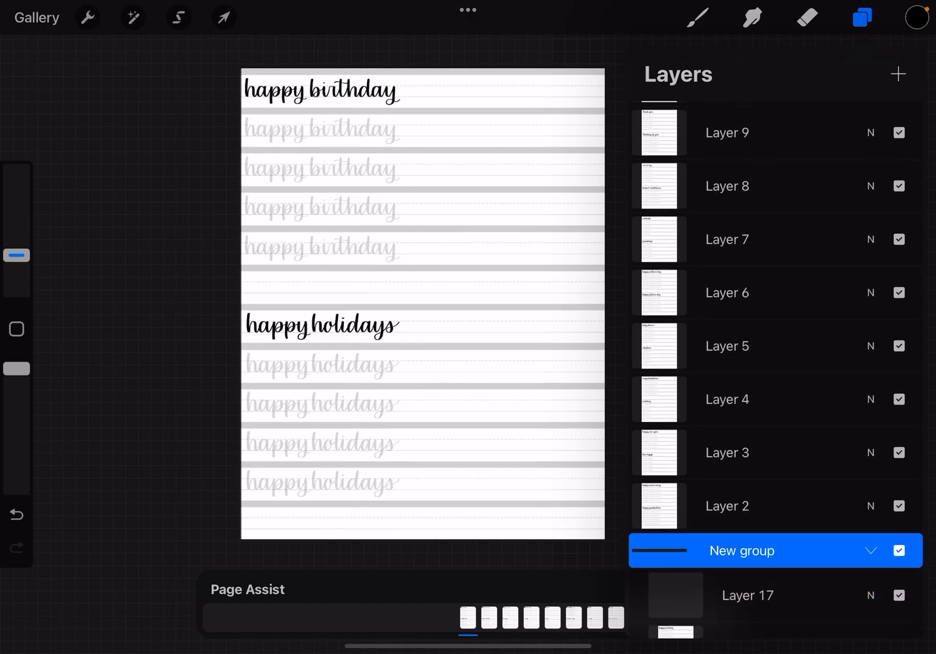
scroll(down, 3)
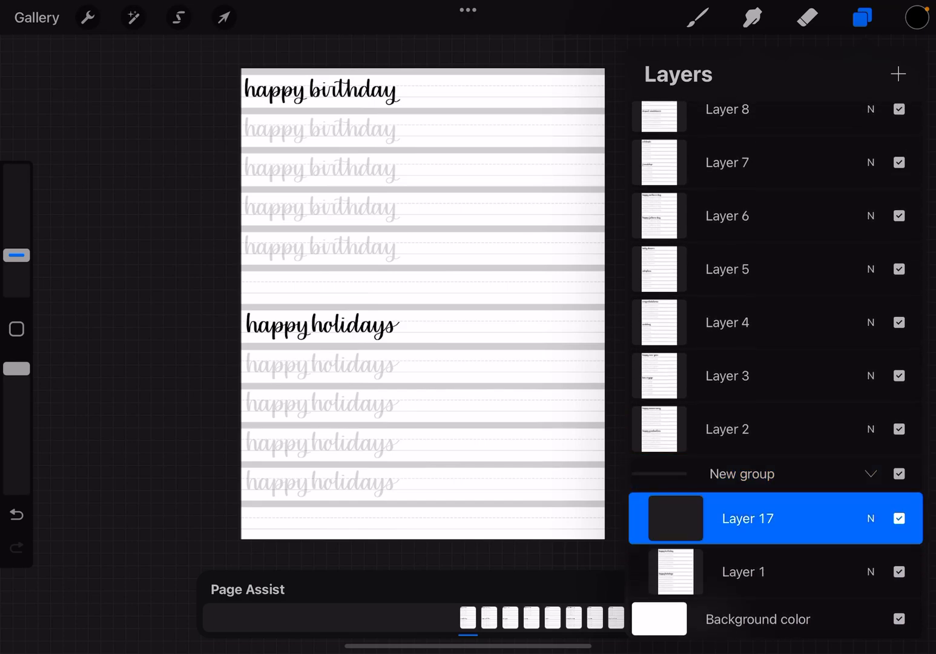
click(744, 571)
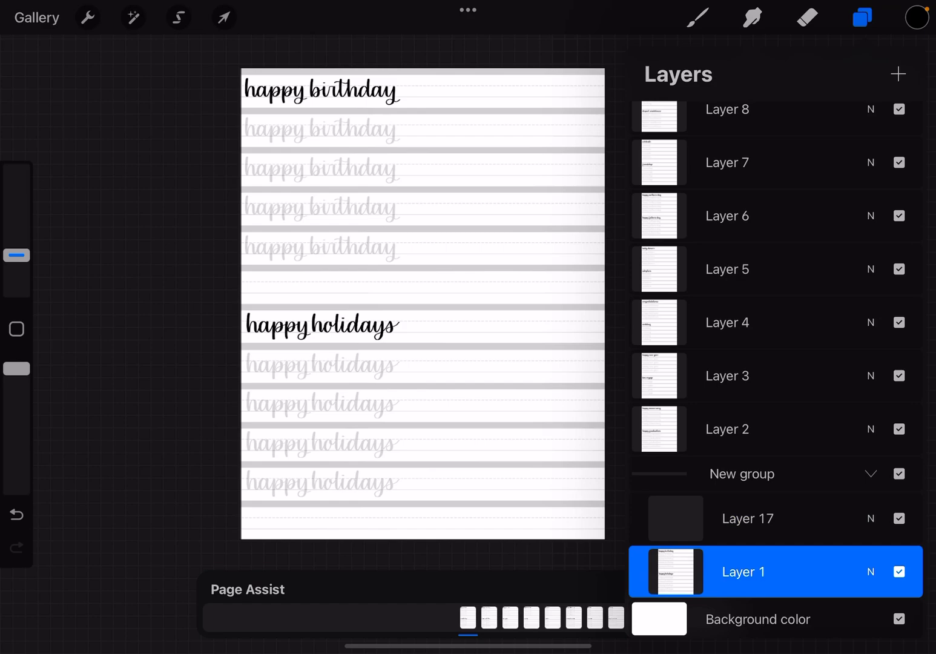
click(749, 518)
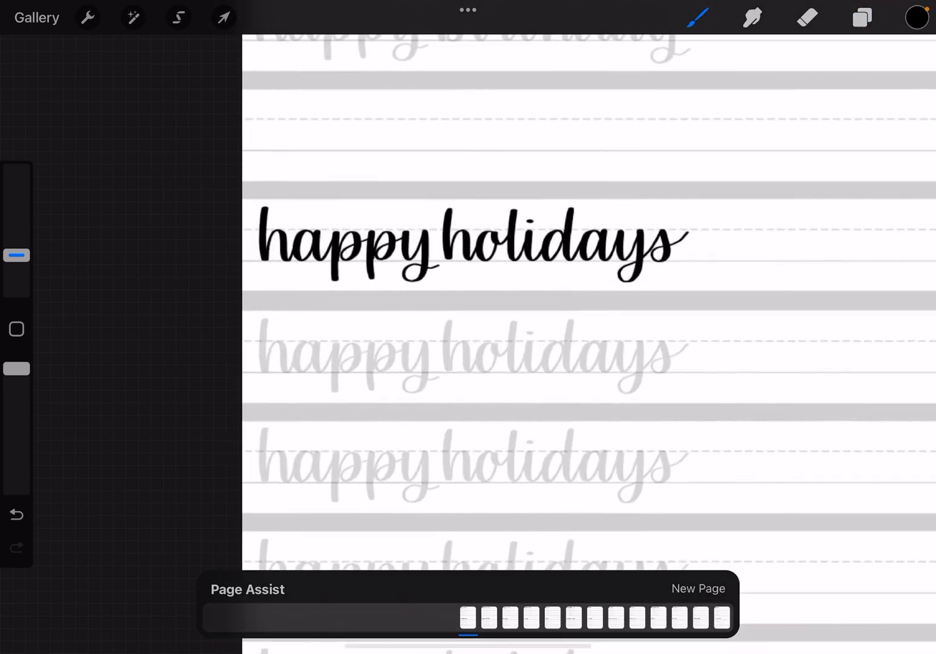
drag(261, 327, 285, 364)
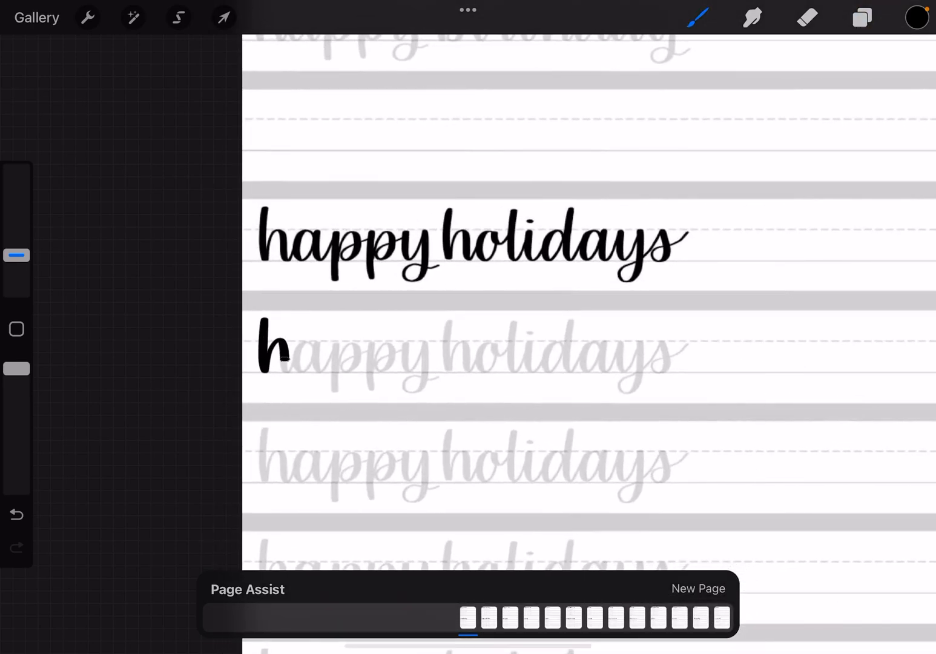
Check the lettering layer's options, collapse the group and move to the happy anniversary page
click(862, 17)
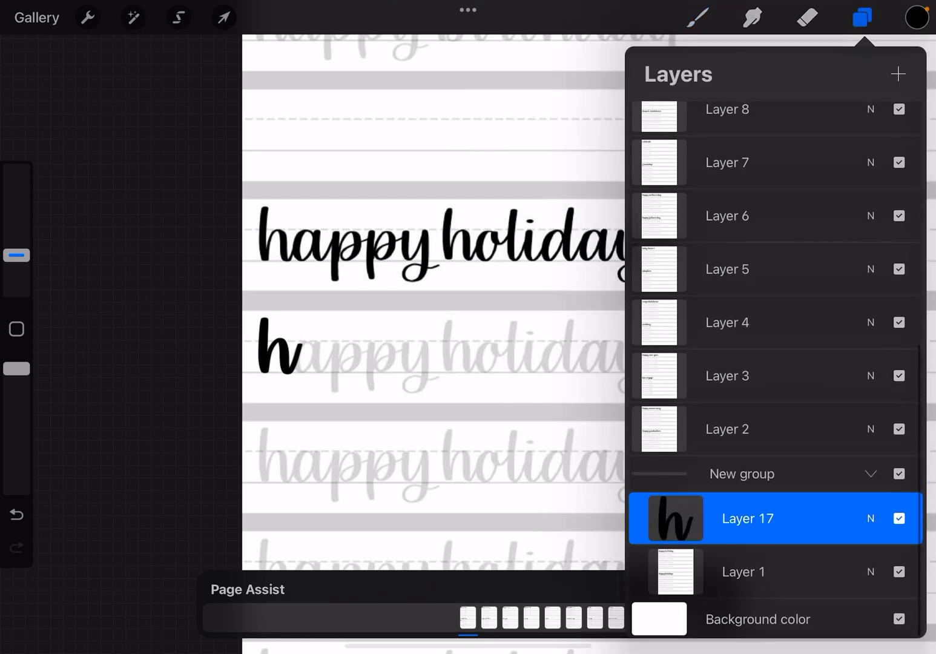
click(744, 572)
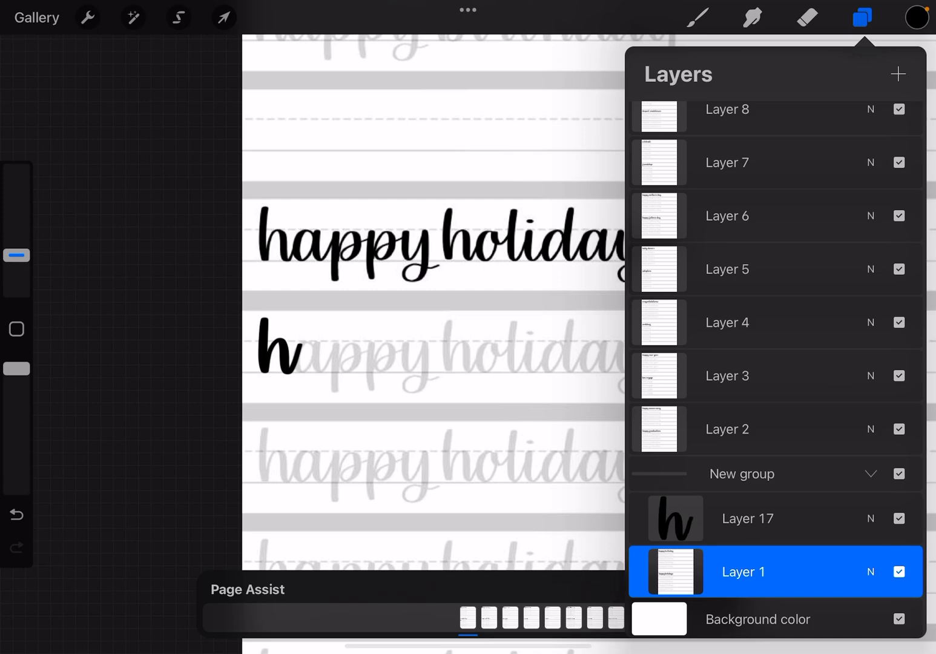
click(747, 518)
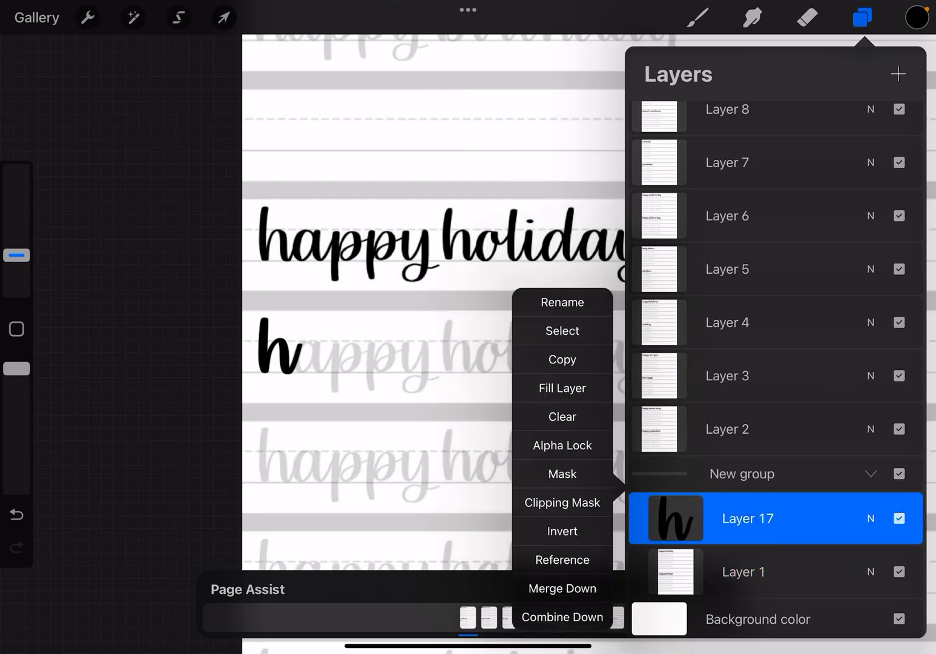
click(561, 417)
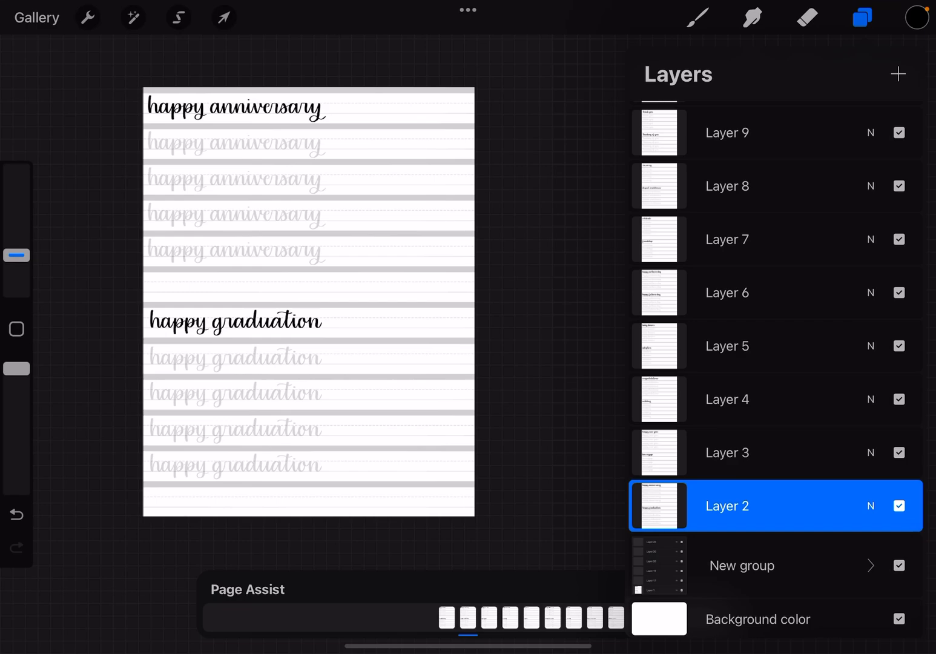
Add a blank layer above each of the next pages and group it with its page
click(898, 73)
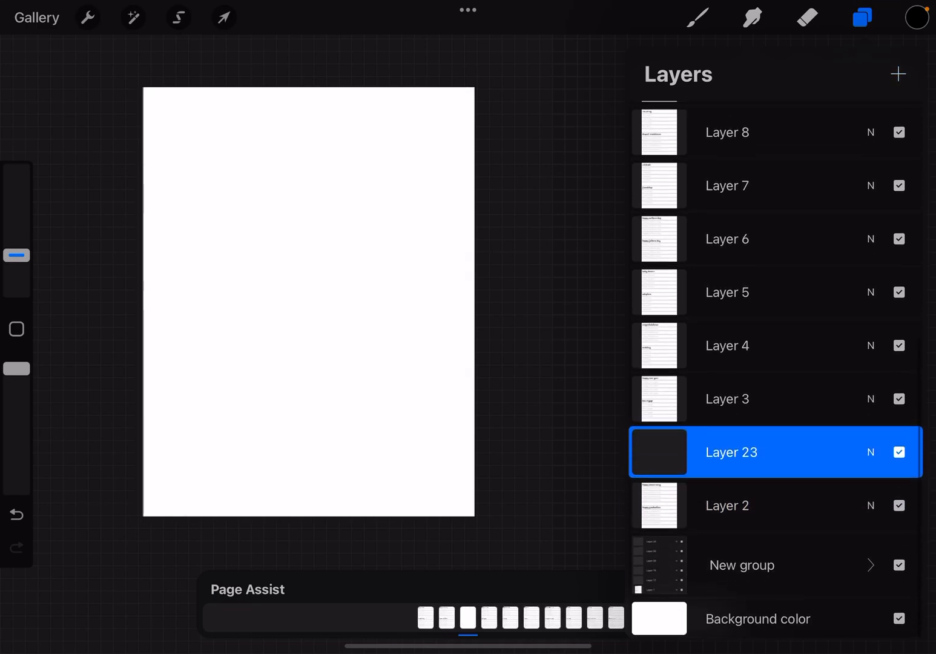
click(727, 506)
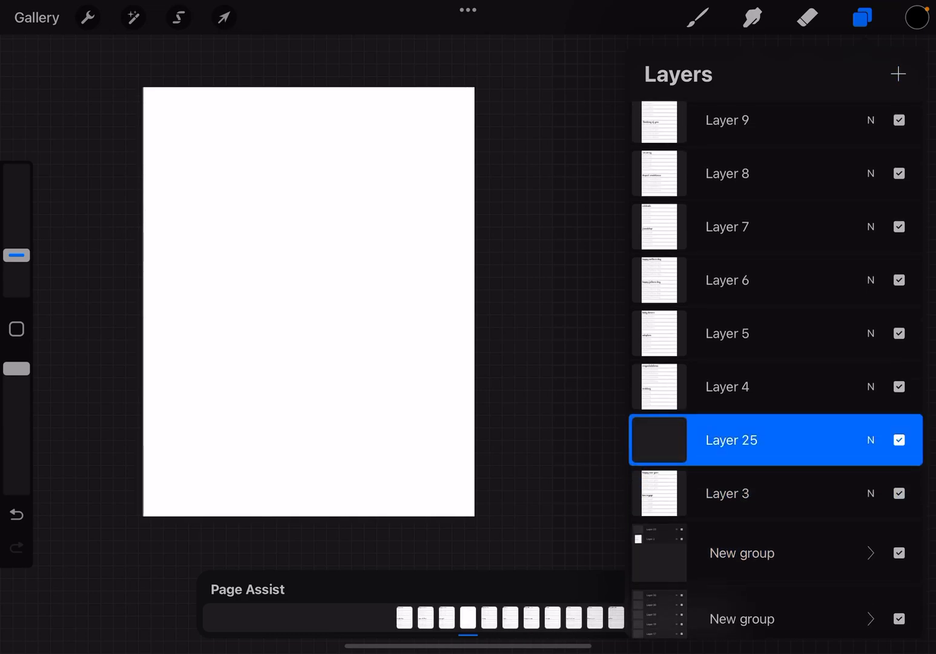
click(727, 493)
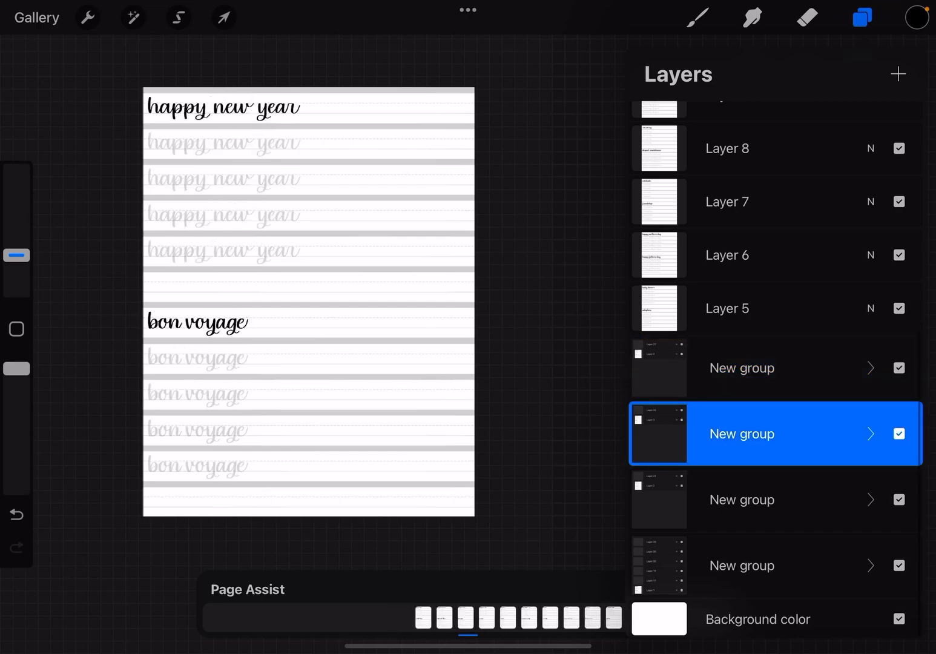
click(726, 307)
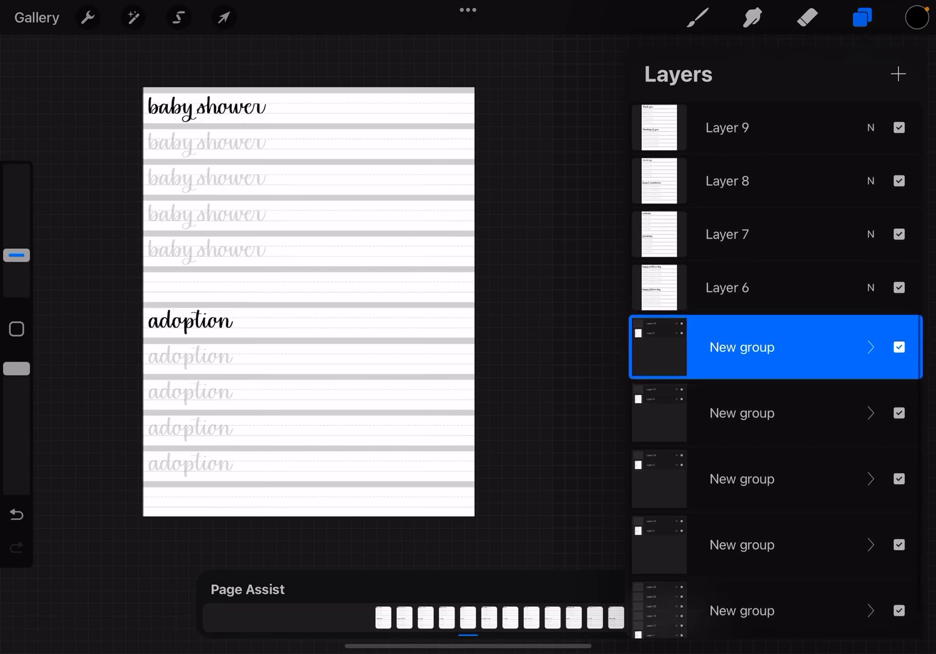
Expand the newest group to verify its contents, then continue to the baby shower page
scroll(down, 3)
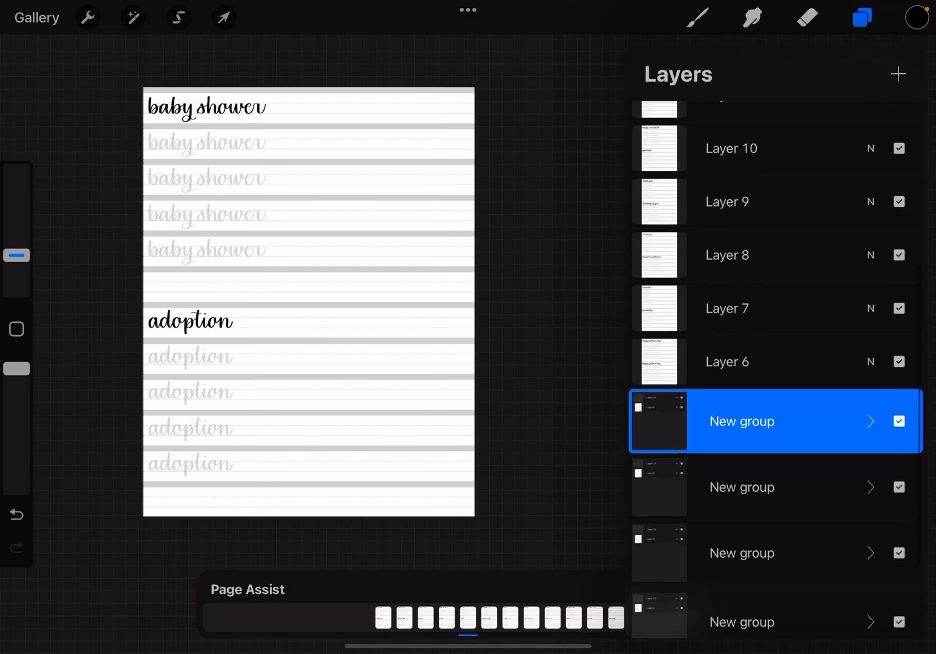
click(870, 422)
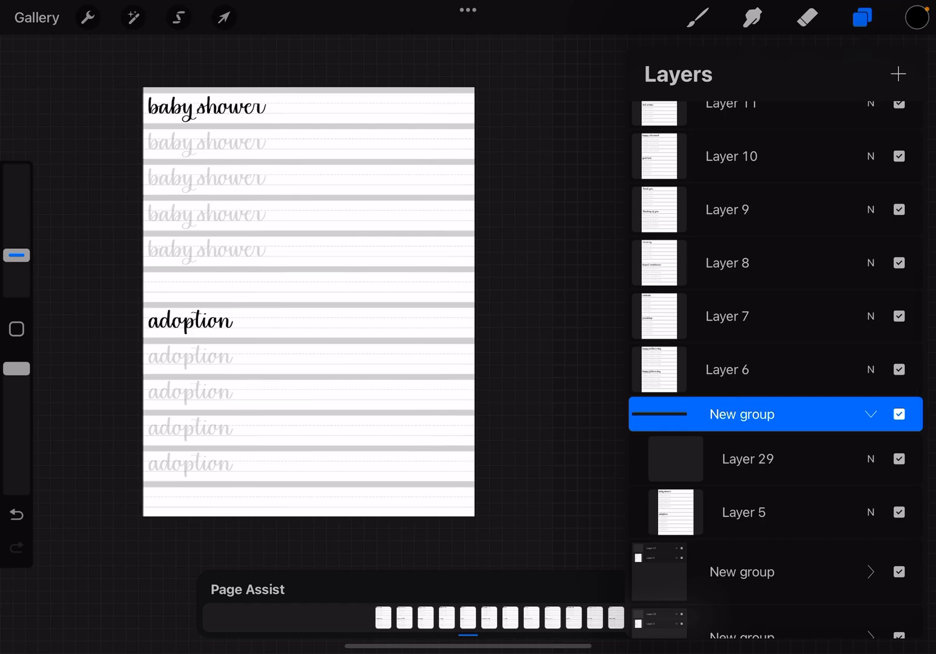
click(746, 458)
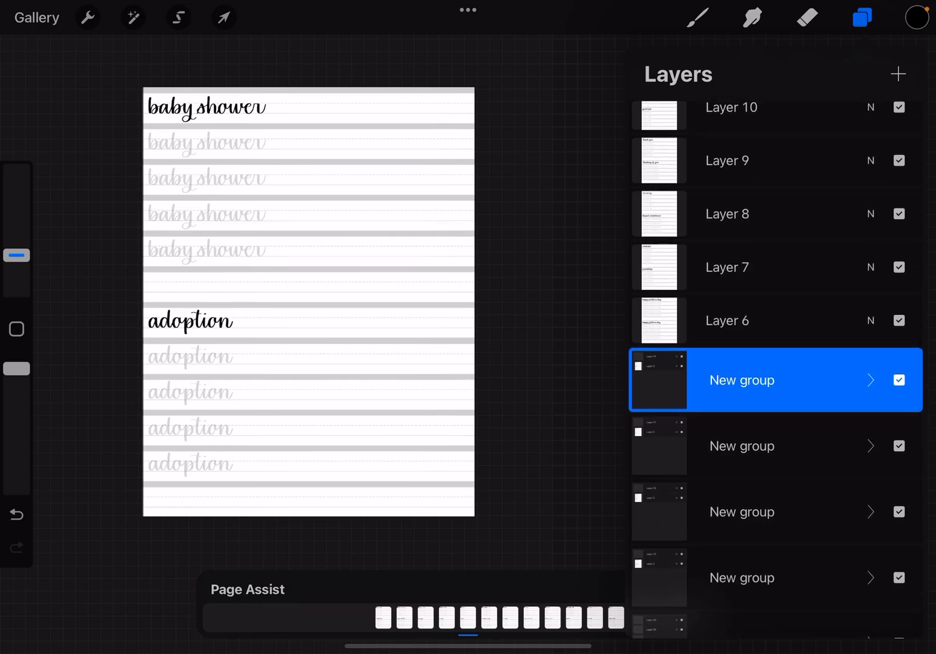
scroll(down, 3)
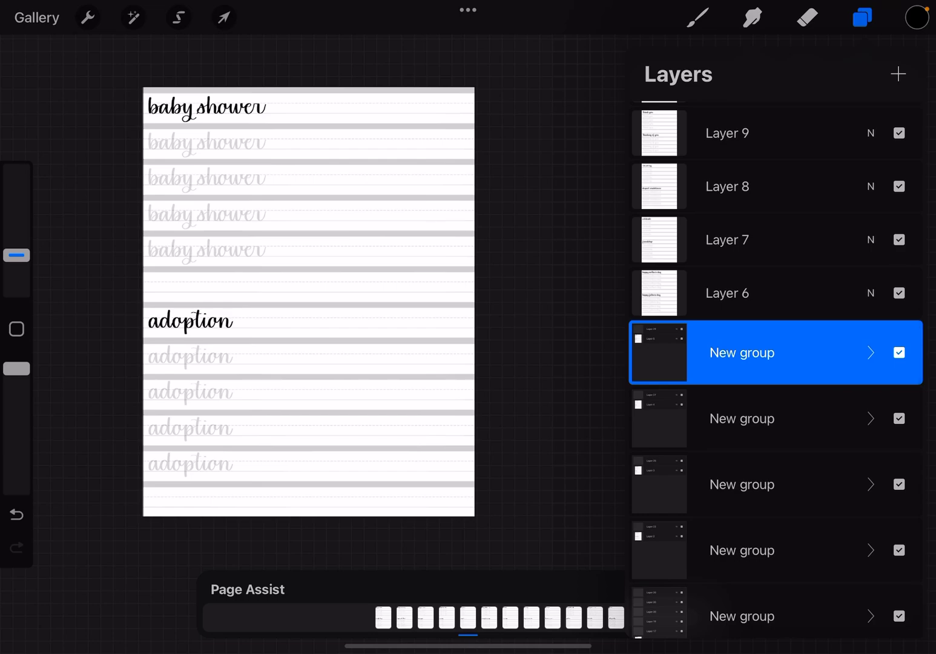
Rename the baby shower page's group to 'Baby Shower/adoption'
click(741, 353)
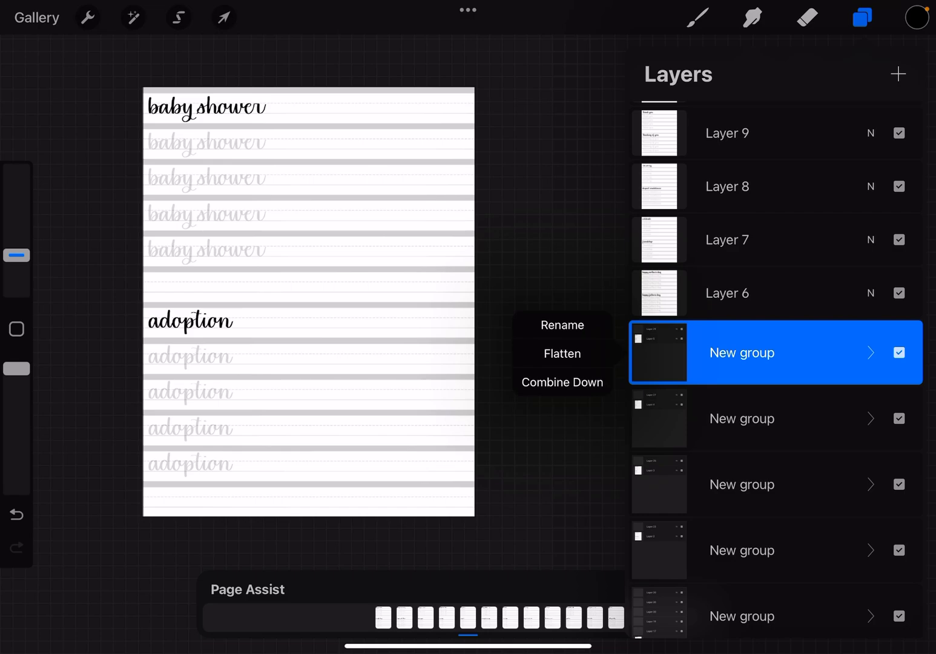
click(560, 324)
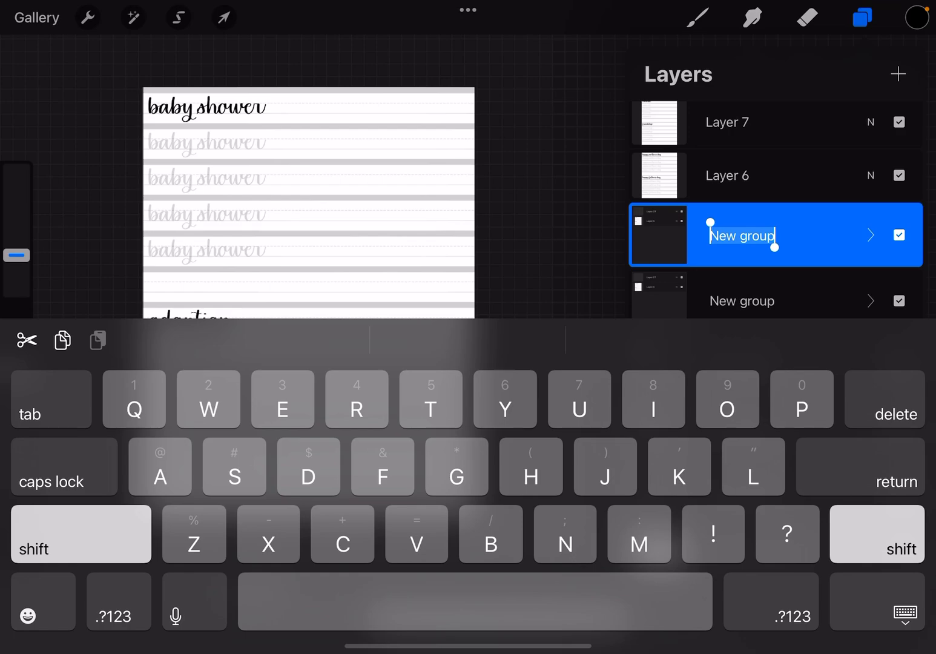
text(Baby Shiw)
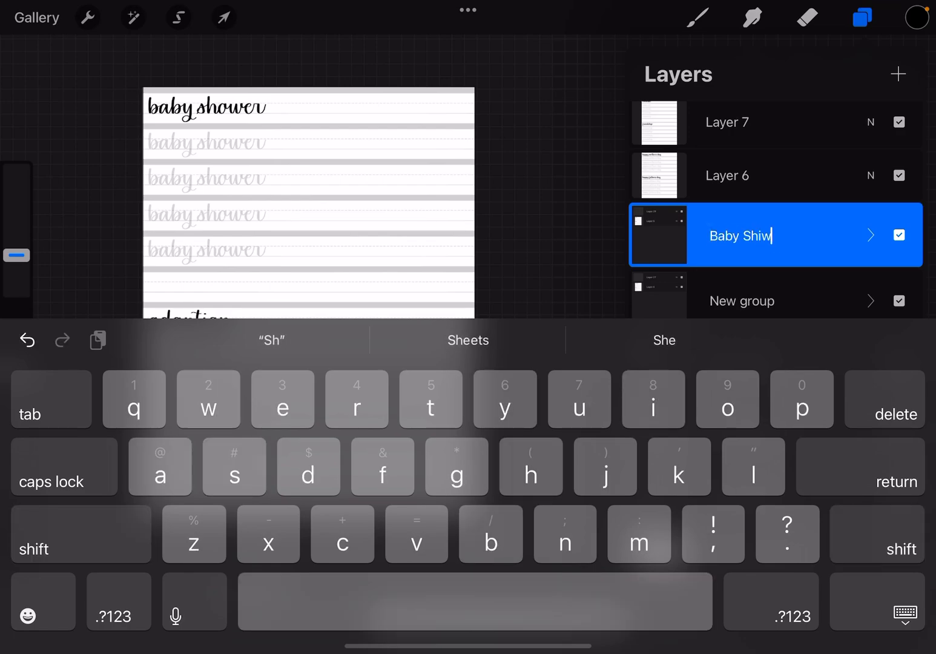
text(er)
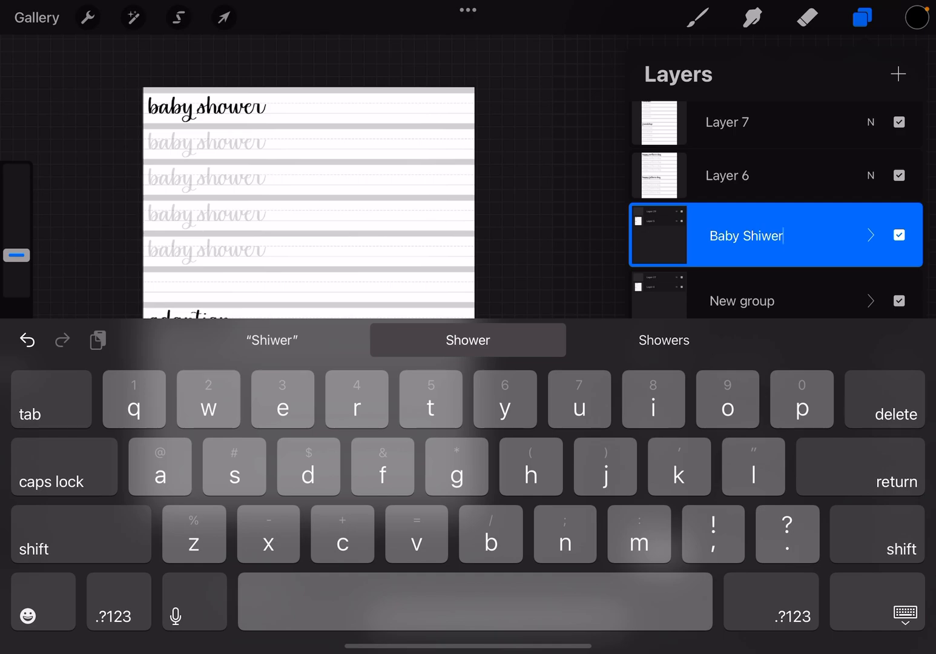
click(468, 339)
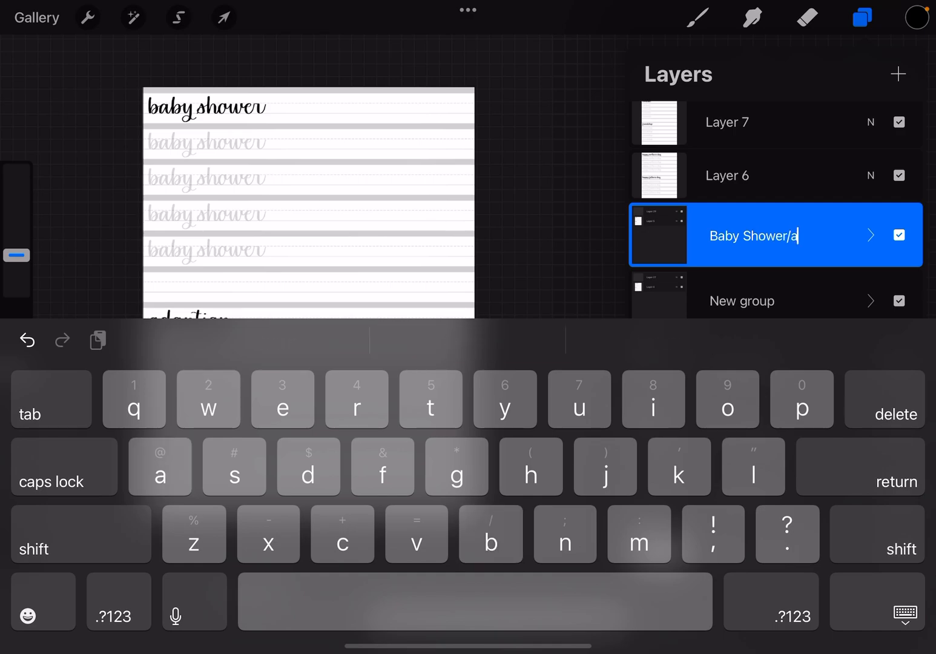
text(doptiom)
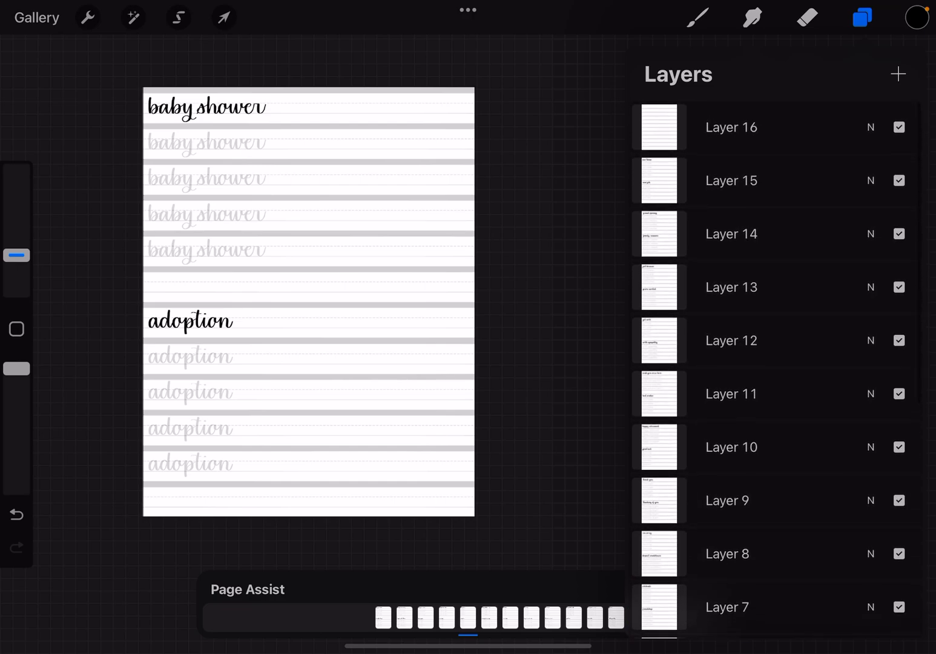
Select the sixteenth page, the last blank lined practice sheet
click(730, 127)
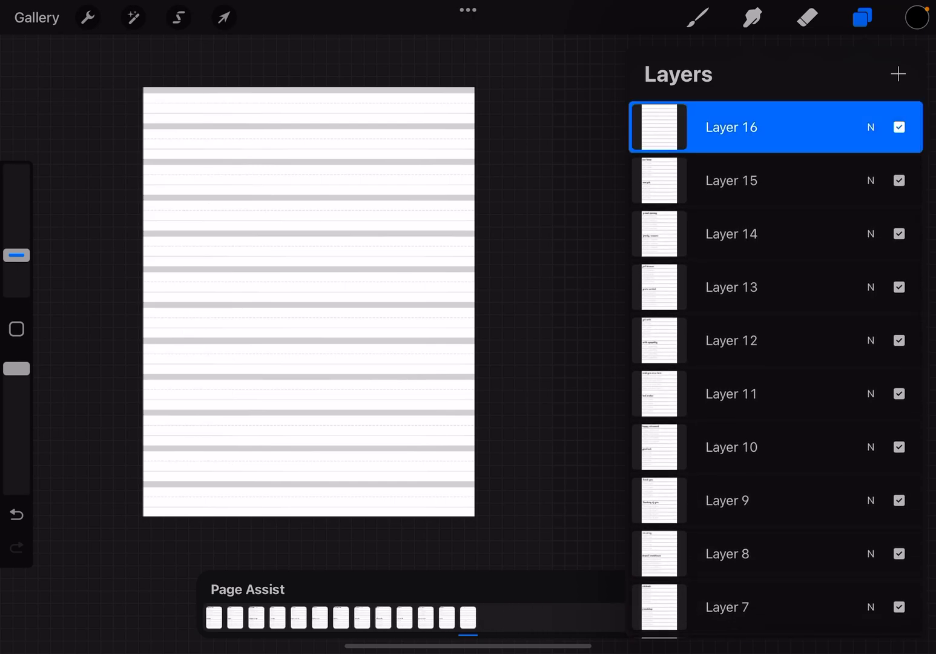